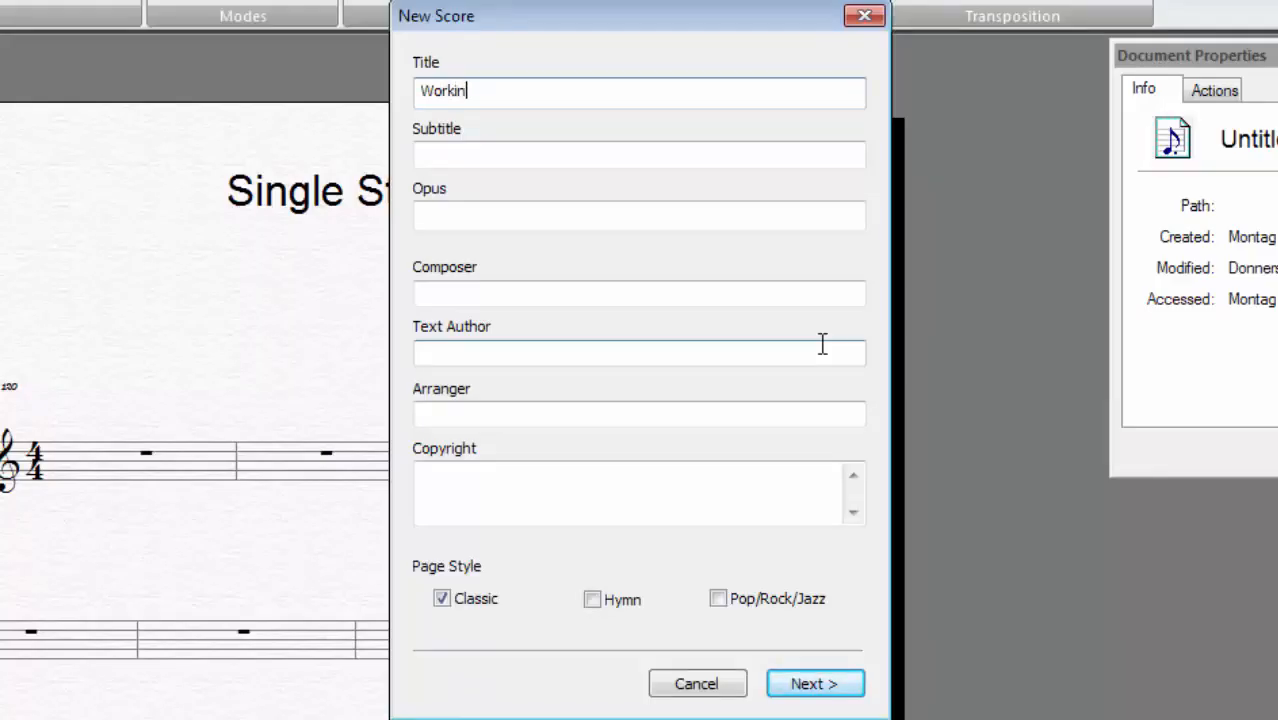
- Enter the score title 'Working with transposing instruments'
{"action": "type", "text": "g wit"}
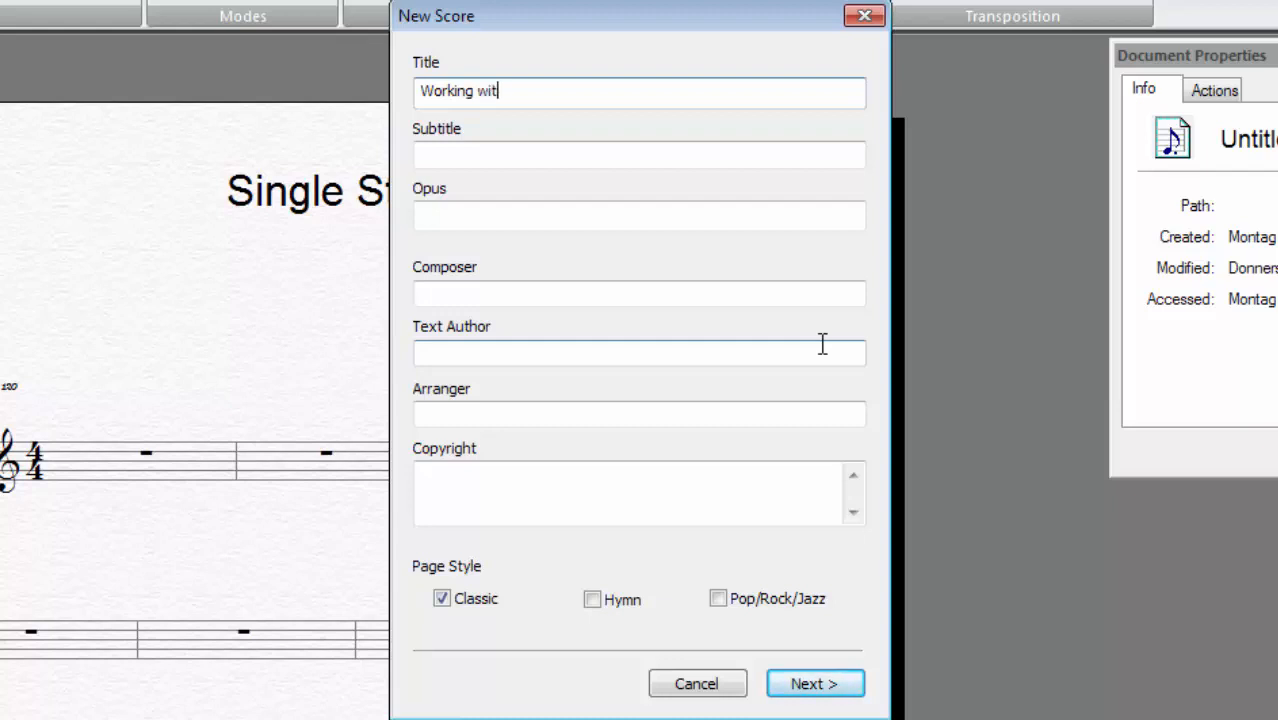
{"action": "type", "text": "h transpo"}
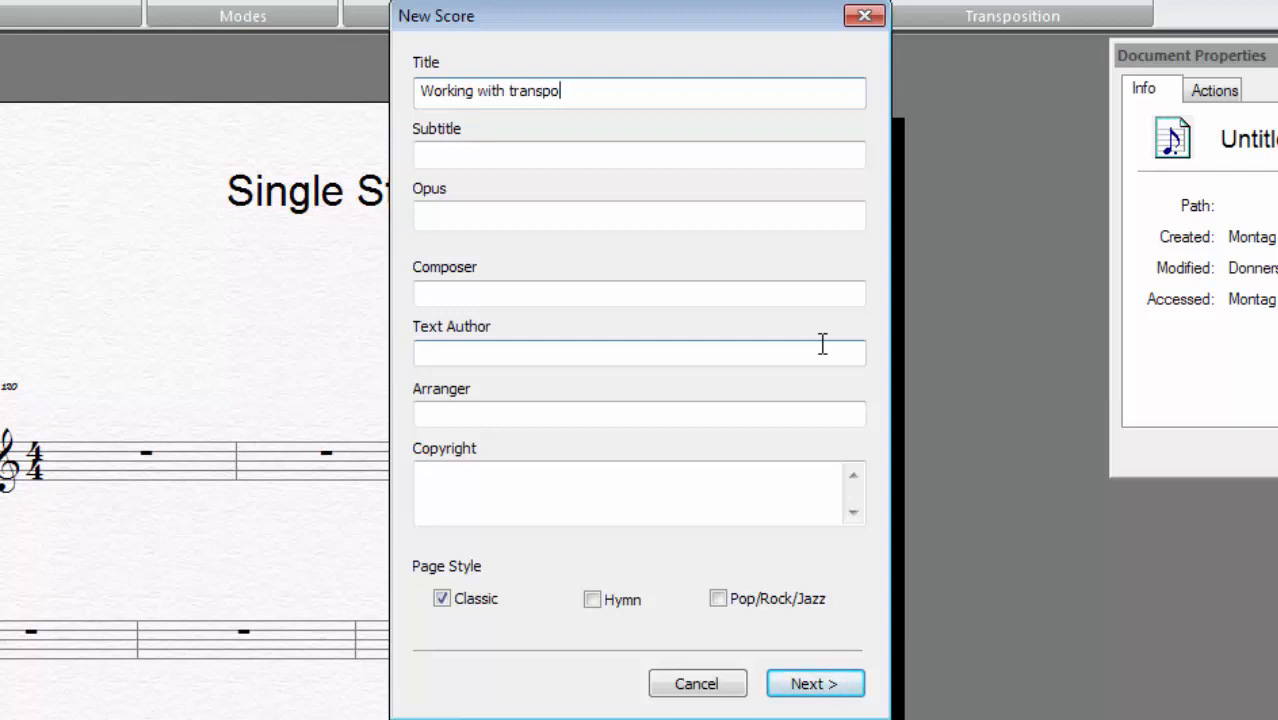
{"action": "type", "text": "sing instrume"}
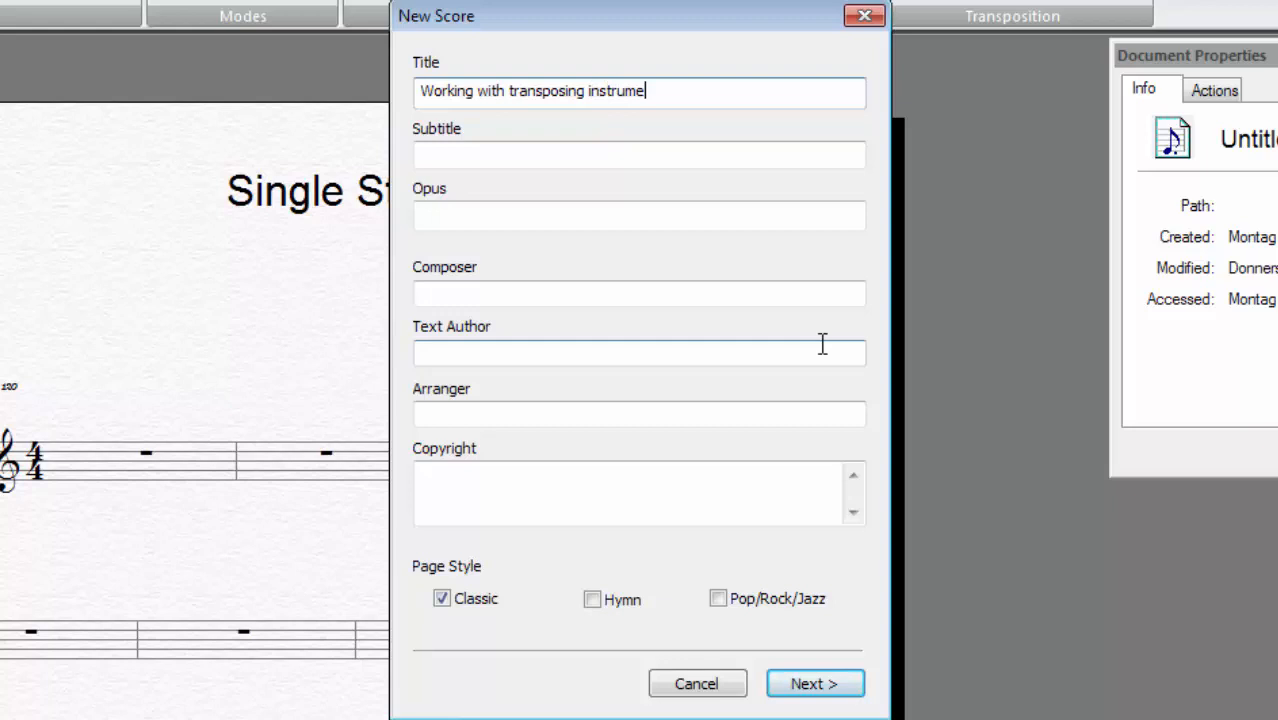
{"action": "type", "text": "nts"}
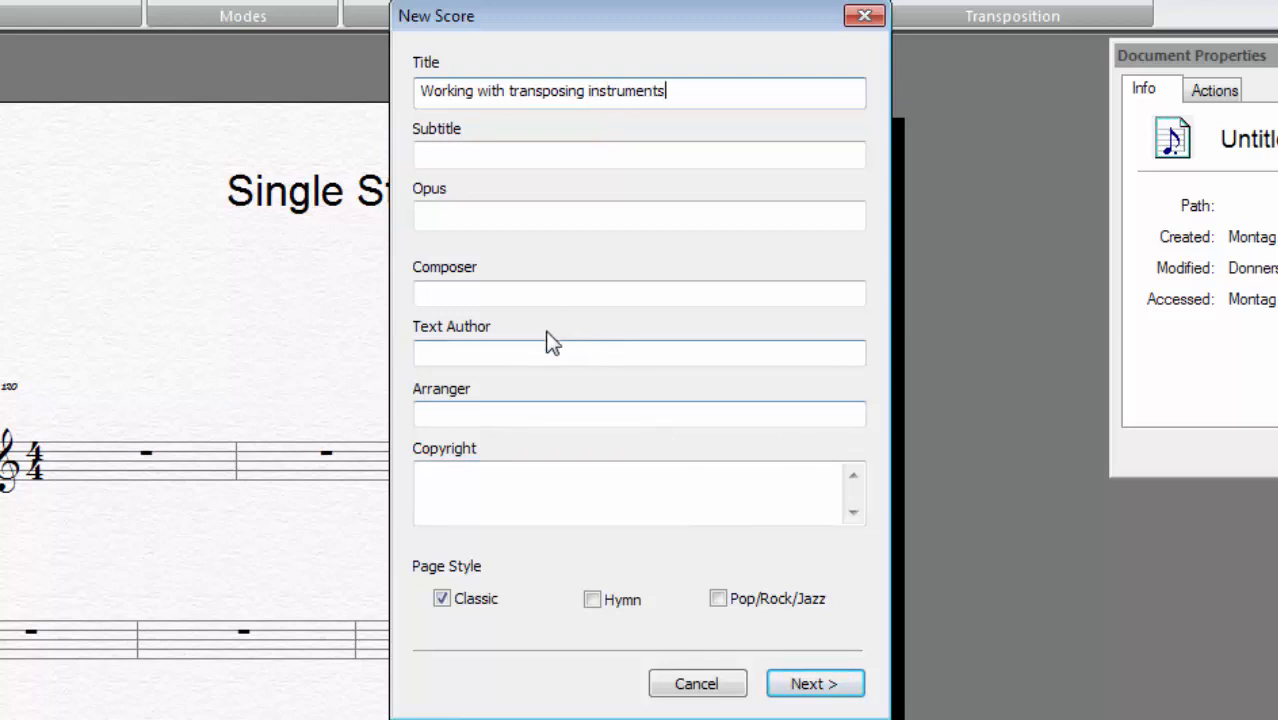
- Enter 'FORTE Support' as the composer, keeping the Classic page style
{"action": "type", "text": "FOR"}
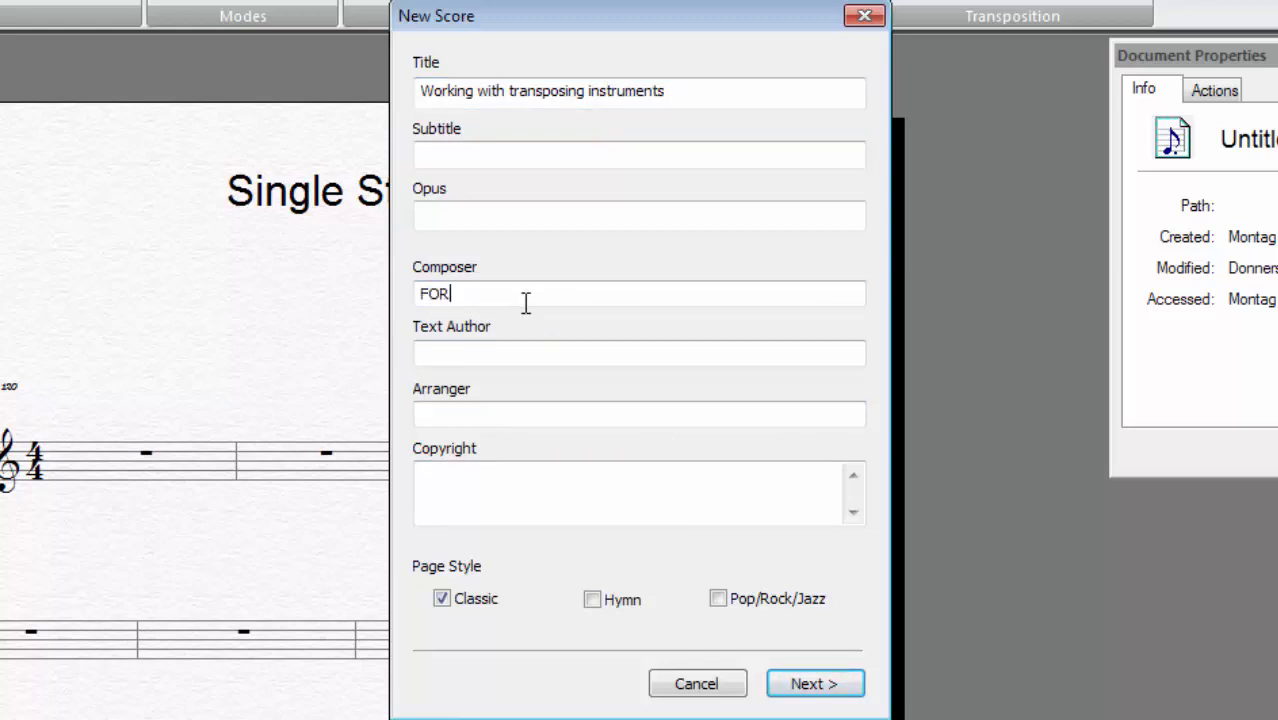
{"action": "type", "text": "TE Support"}
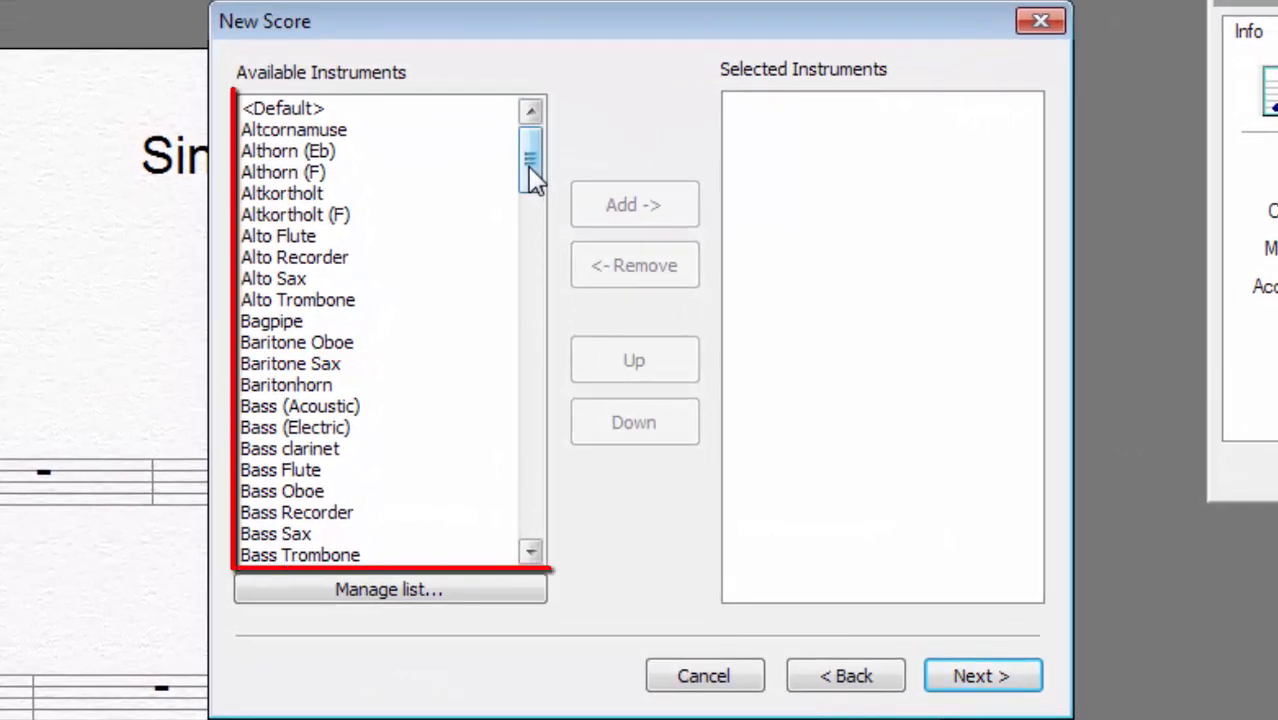
- Add the plain Flute from the Available Instruments list to the score
{"action": "scroll", "scroll_direction": "down", "scroll_amount": 3}
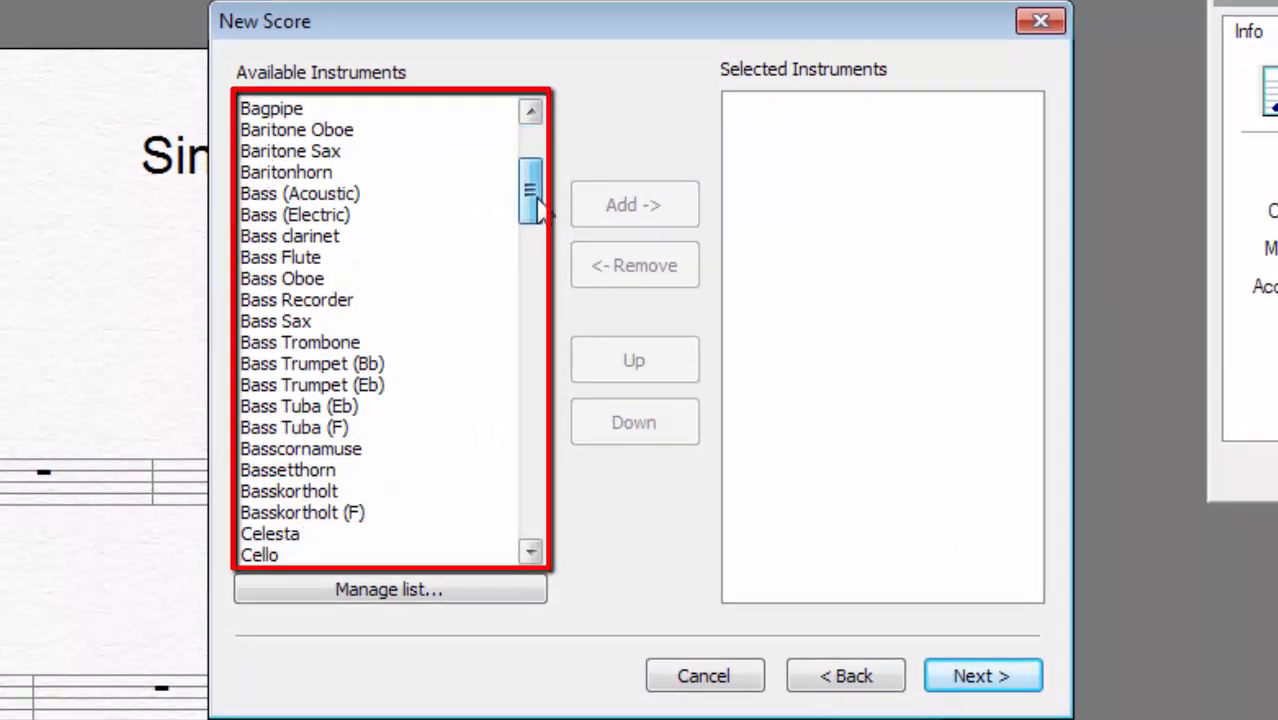
{"action": "scroll", "scroll_direction": "down", "scroll_amount": 3}
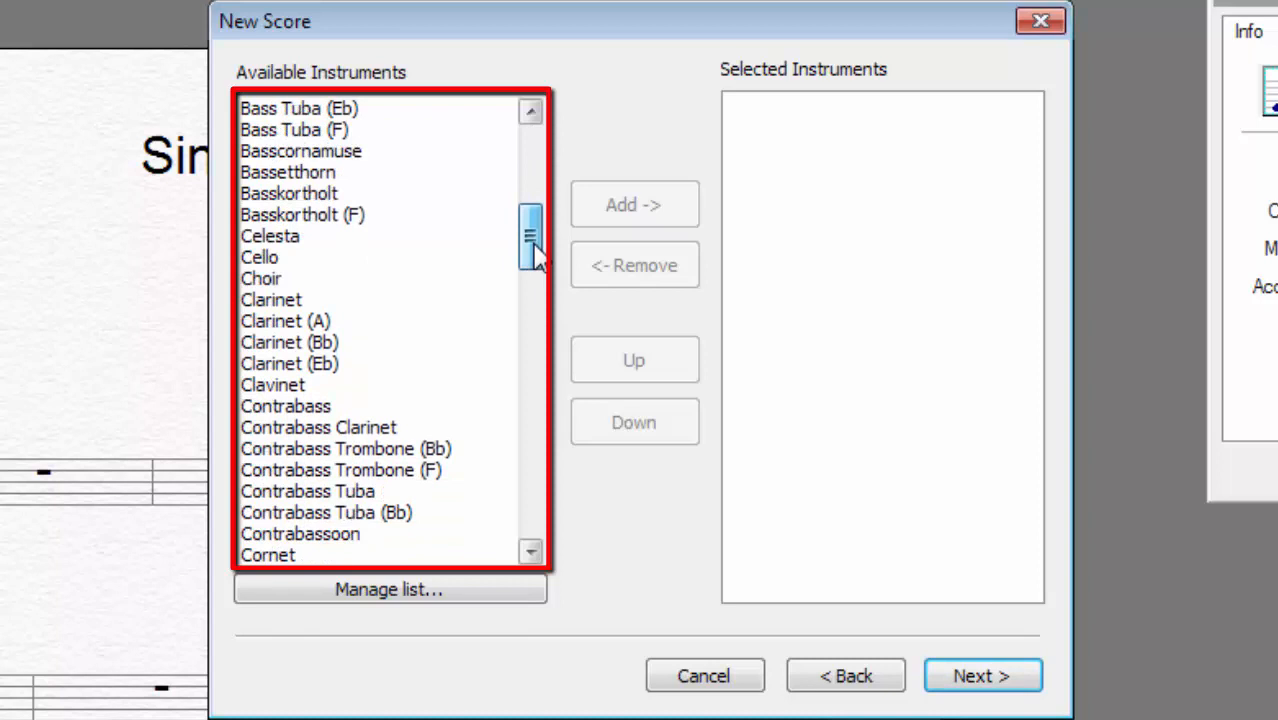
{"action": "scroll", "scroll_direction": "down", "scroll_amount": 3}
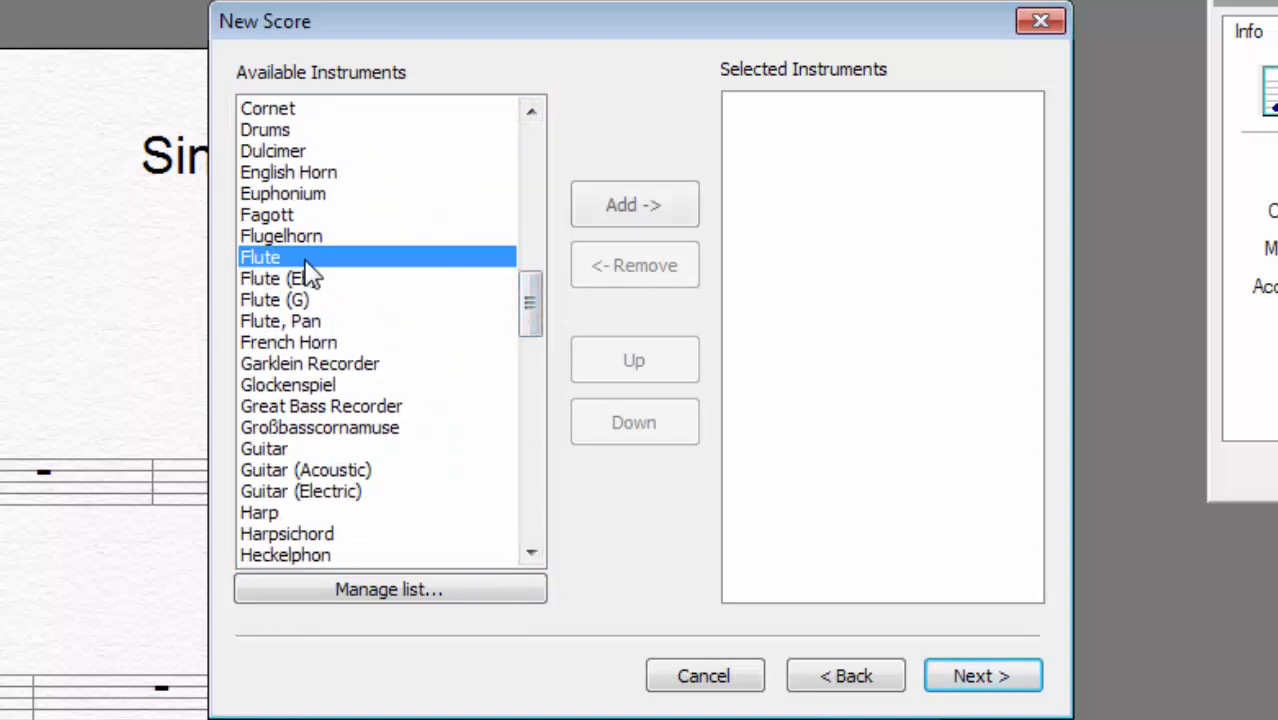
{"action": "left_click", "coordinate": [634, 204]}
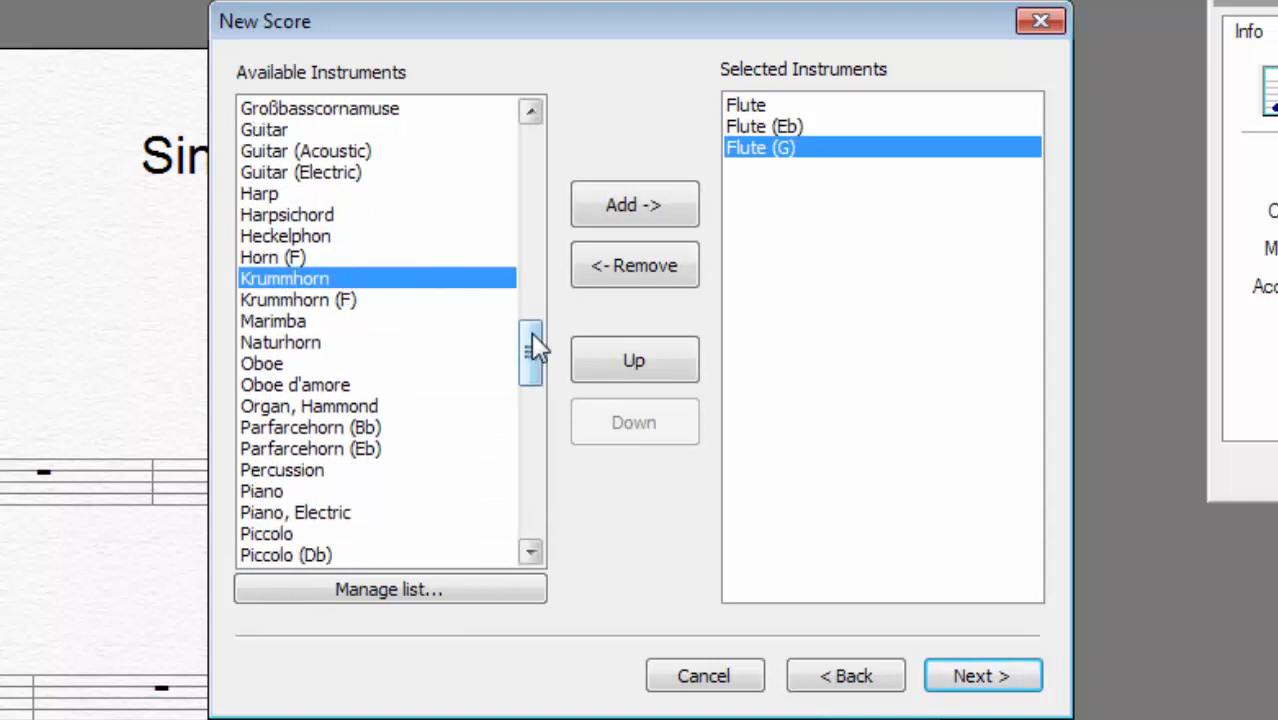
- Add Flute (Eb) and Flute (G), then go to managing the instrument list
{"action": "scroll", "scroll_direction": "down", "scroll_amount": 3}
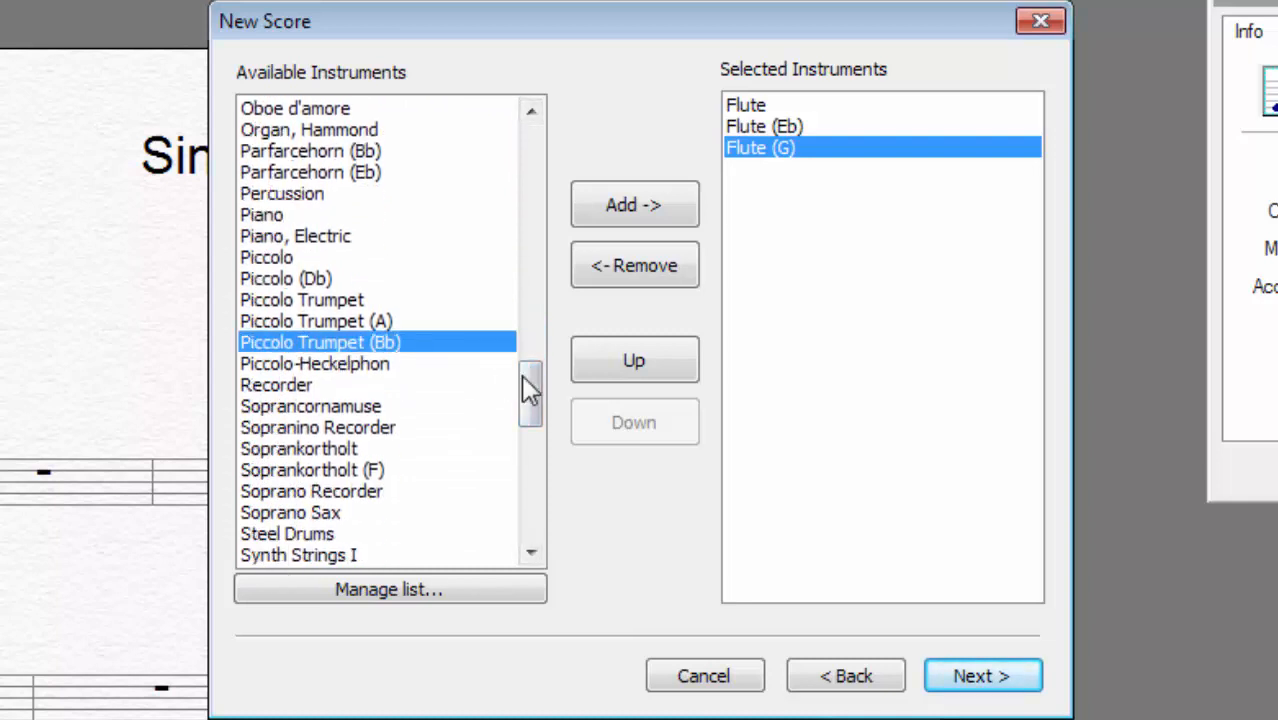
{"action": "scroll", "scroll_direction": "down", "scroll_amount": 3}
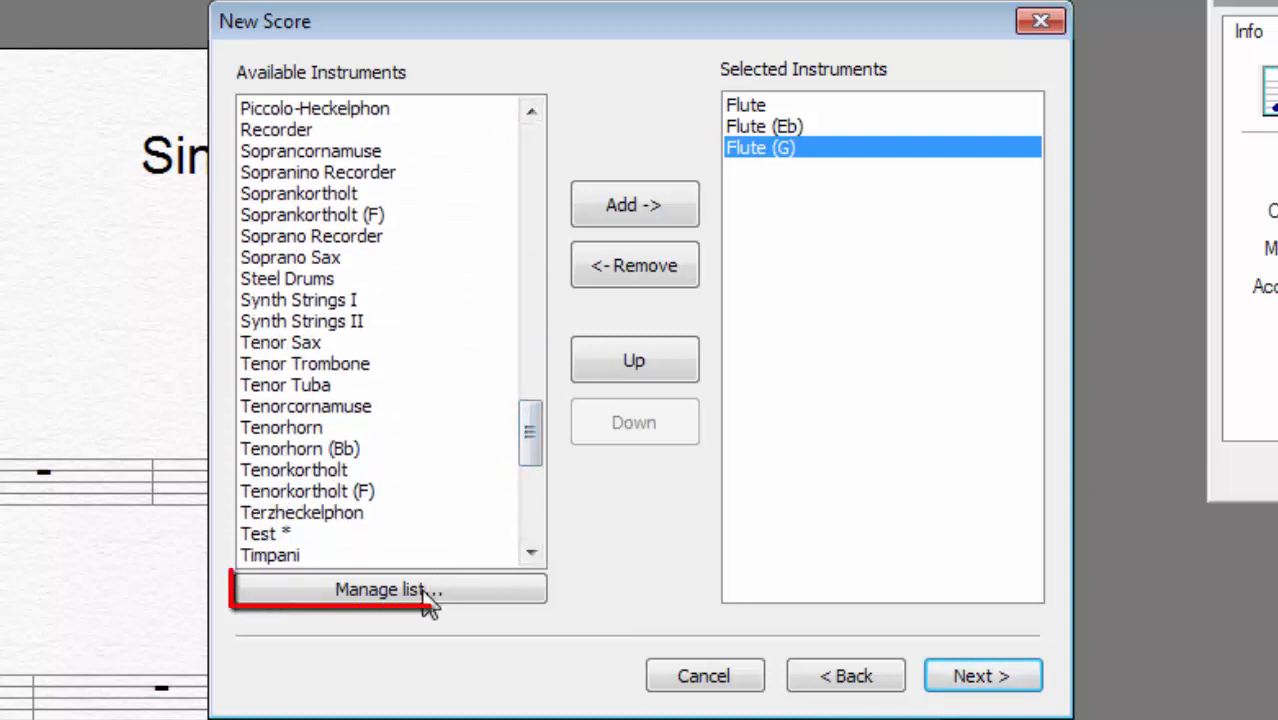
{"action": "left_click", "coordinate": [388, 588]}
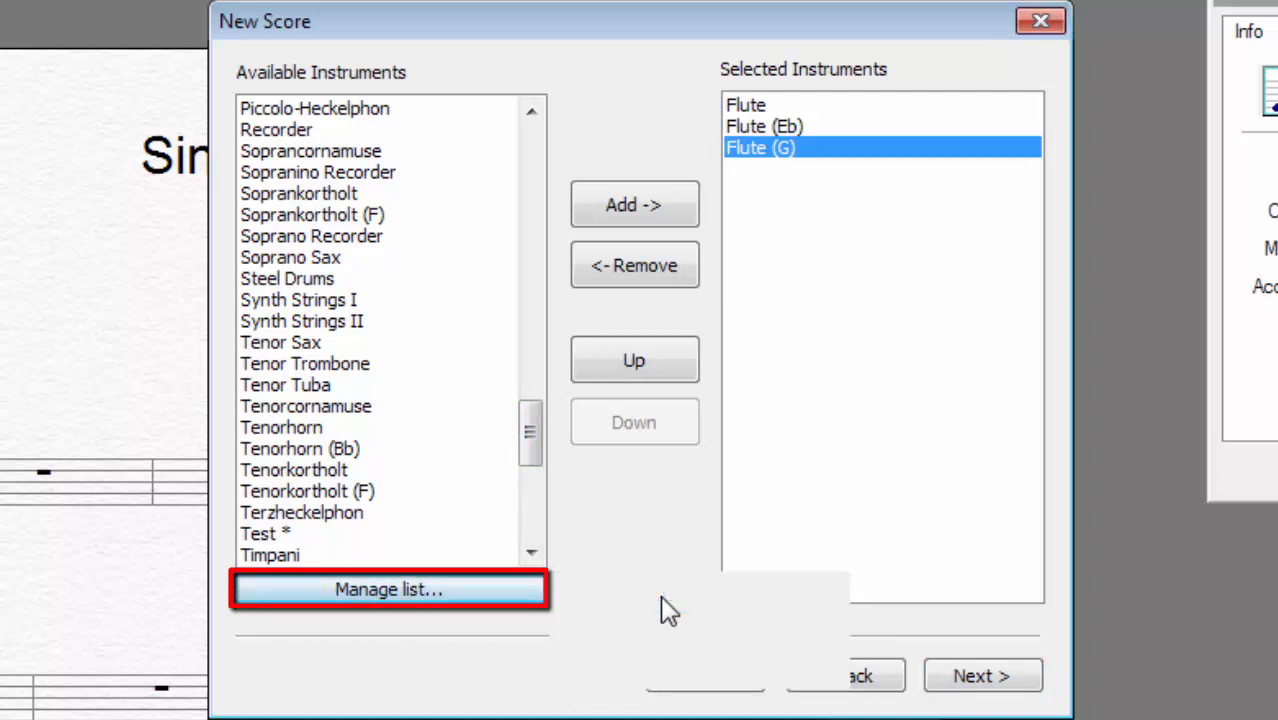
- Create a custom instrument named Demo, marked transposing with key E, and confirm it
{"action": "left_click", "coordinate": [388, 588]}
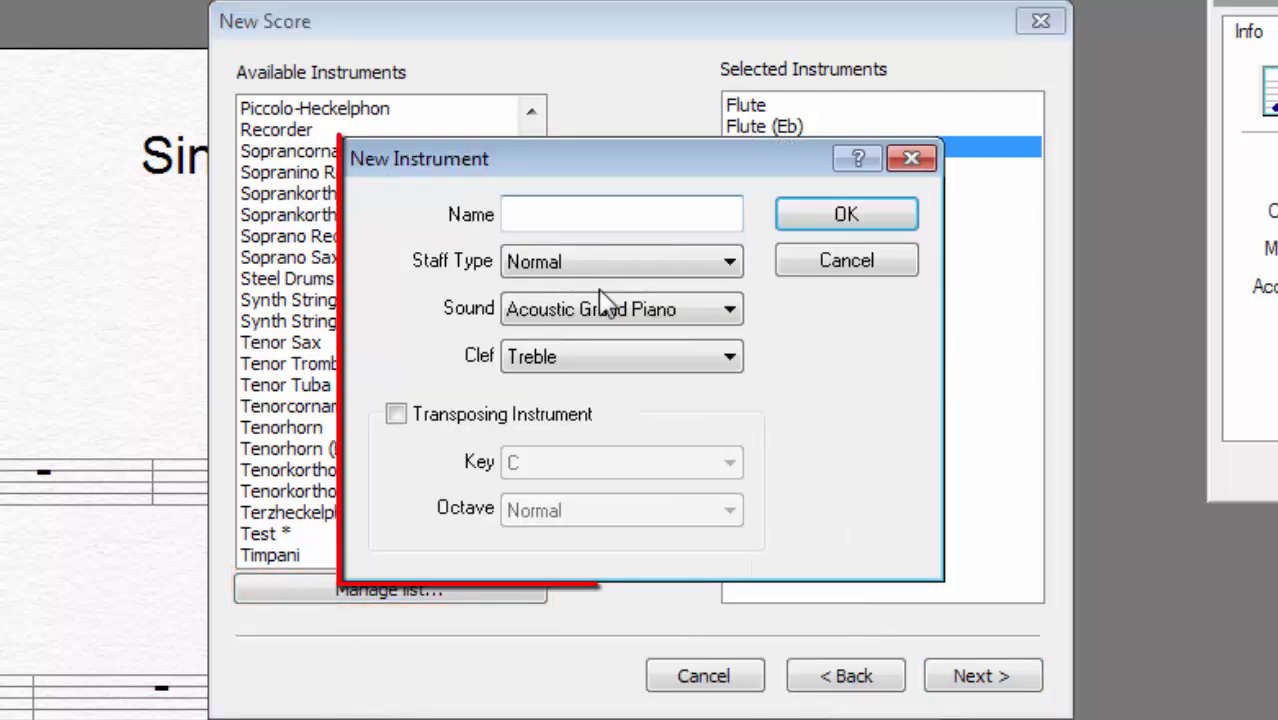
{"action": "type", "text": "Demo"}
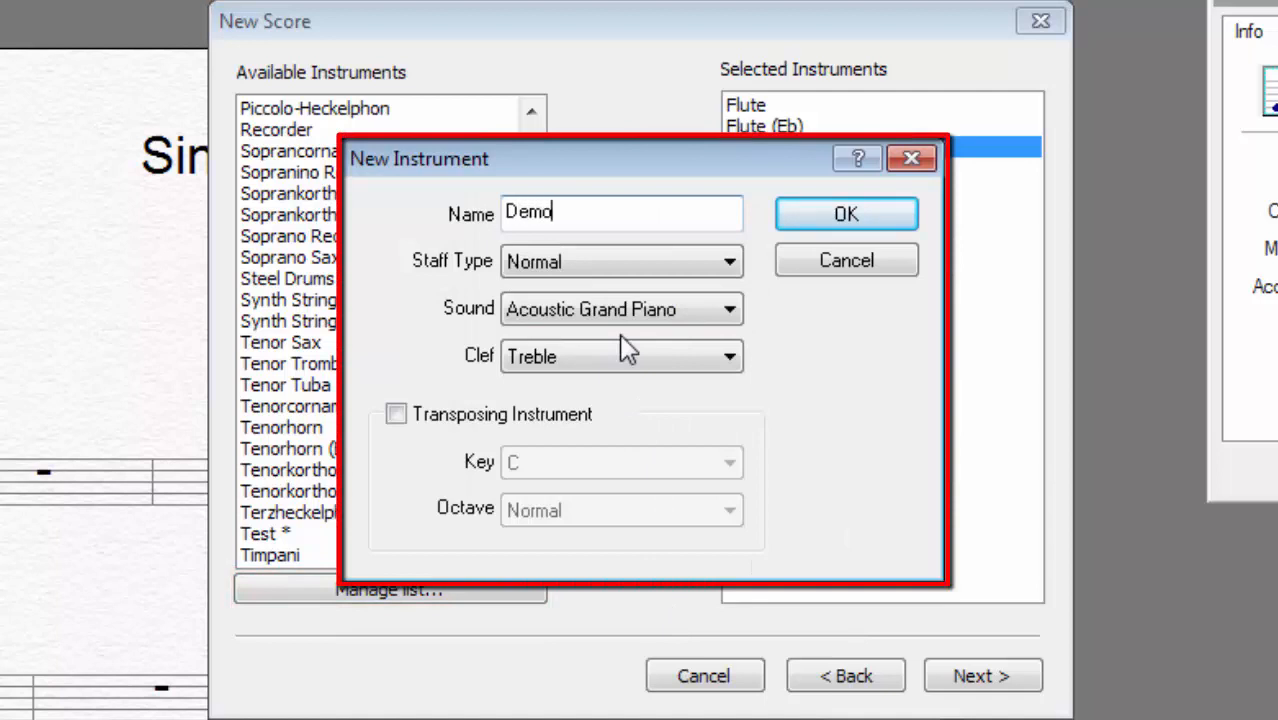
{"action": "left_click", "coordinate": [396, 414]}
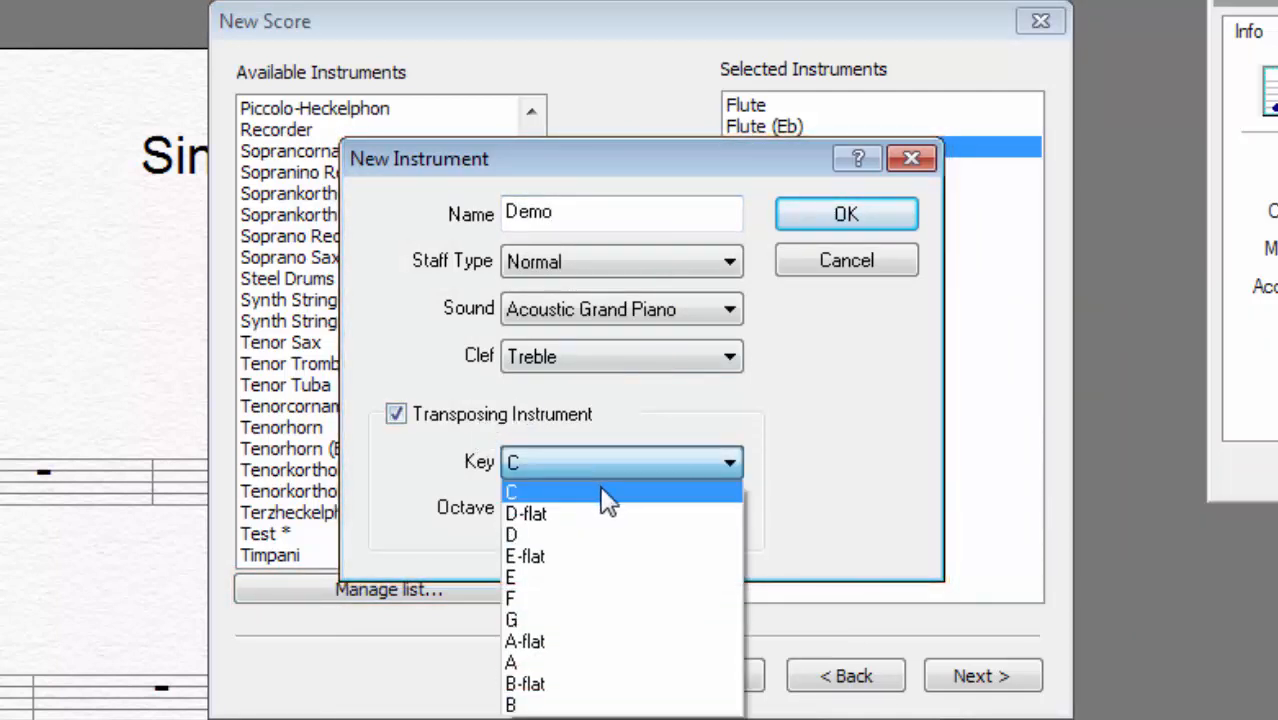
{"action": "mouse_move", "coordinate": [600, 576]}
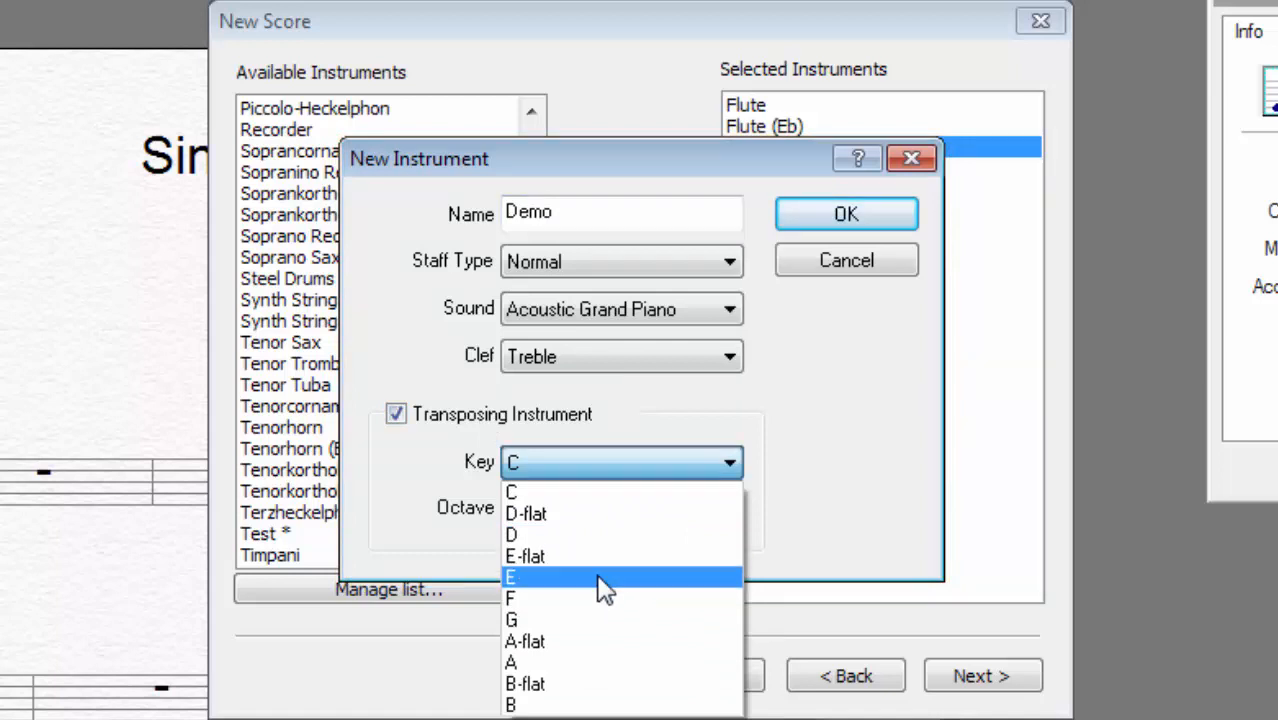
{"action": "left_click", "coordinate": [512, 576]}
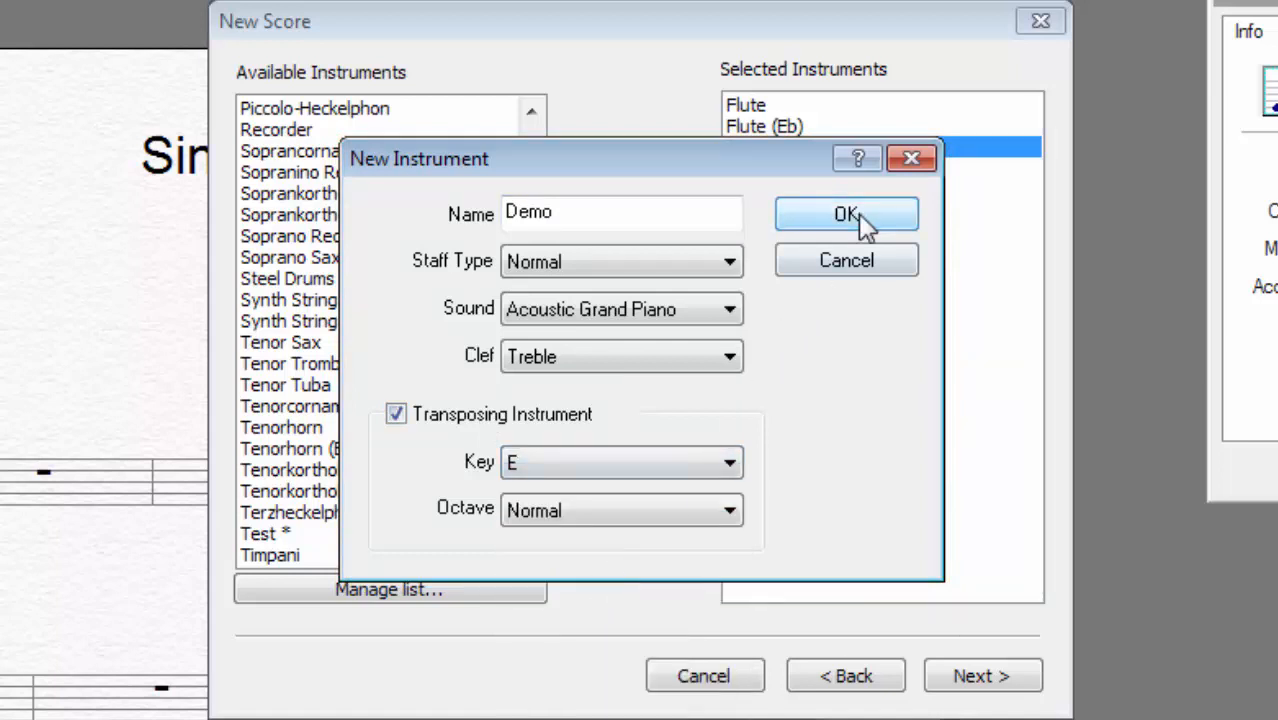
{"action": "left_click", "coordinate": [844, 214]}
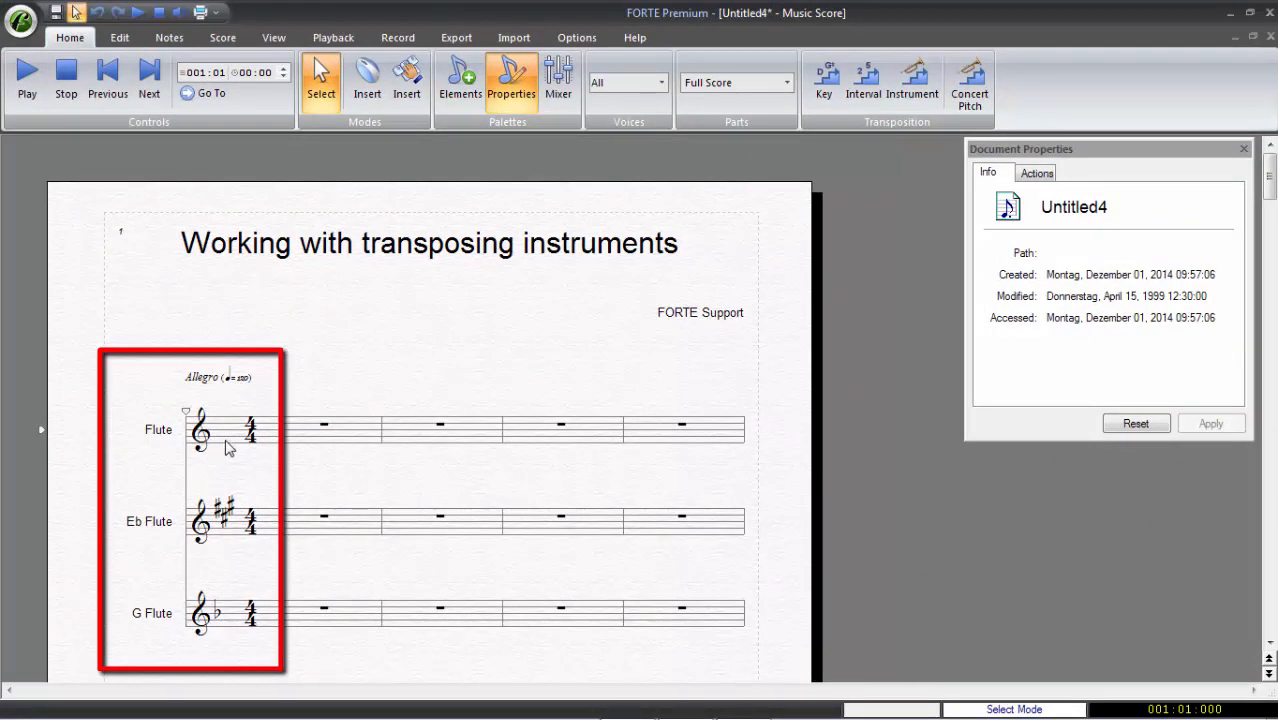
{"action": "mouse_move", "coordinate": [236, 540]}
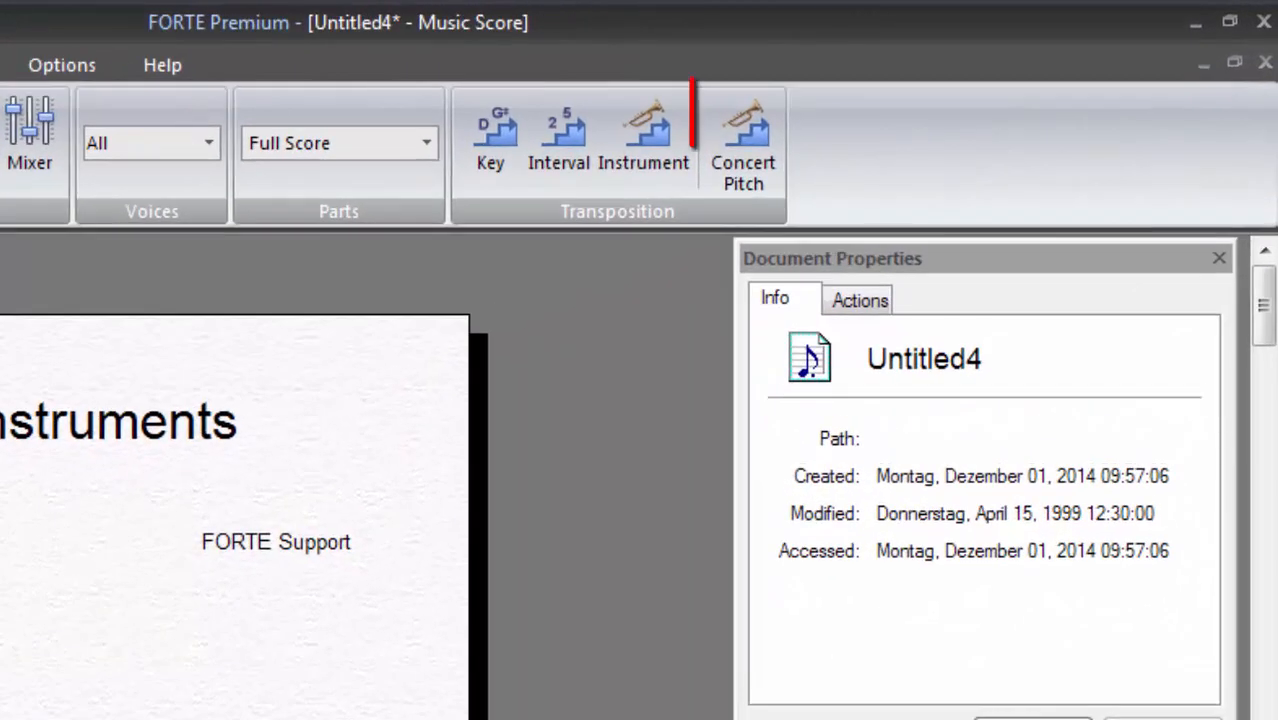
- Show the Flute, Eb Flute and G Flute staves at concert pitch
{"action": "left_click", "coordinate": [742, 140]}
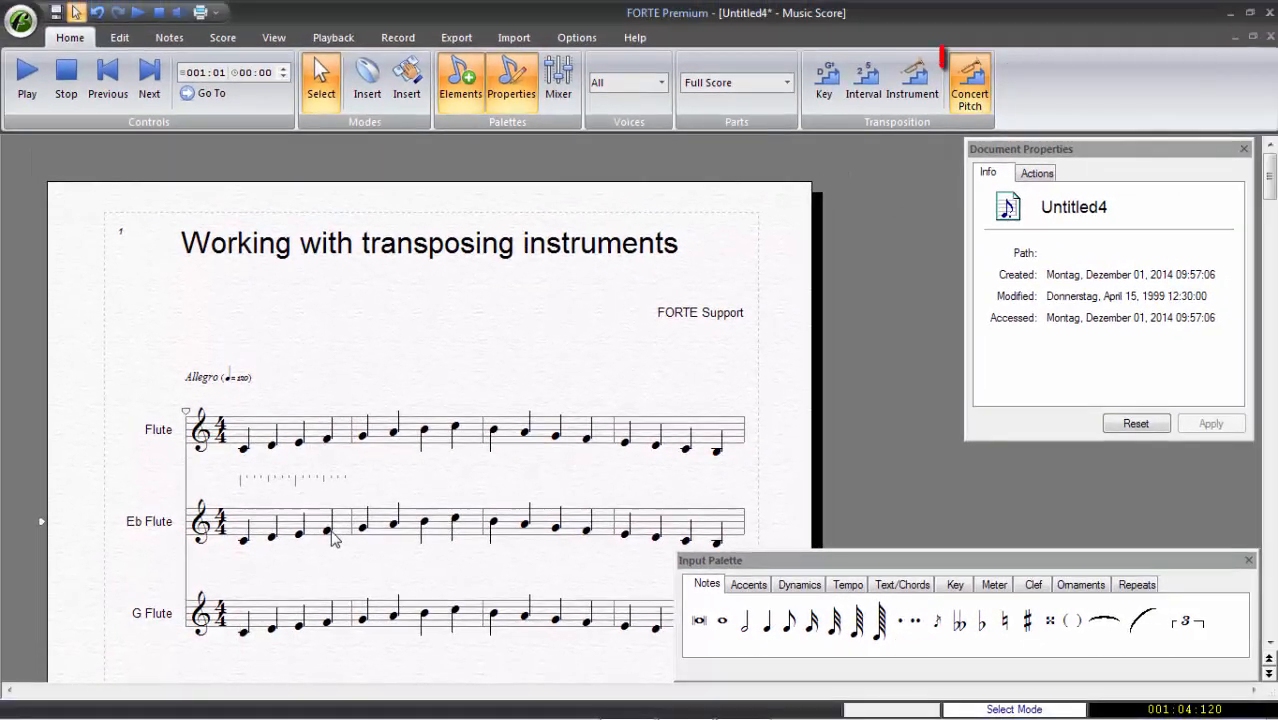
- Toggle Concert Pitch on and off, leaving the staves at written transposed pitch
{"action": "left_click", "coordinate": [968, 82]}
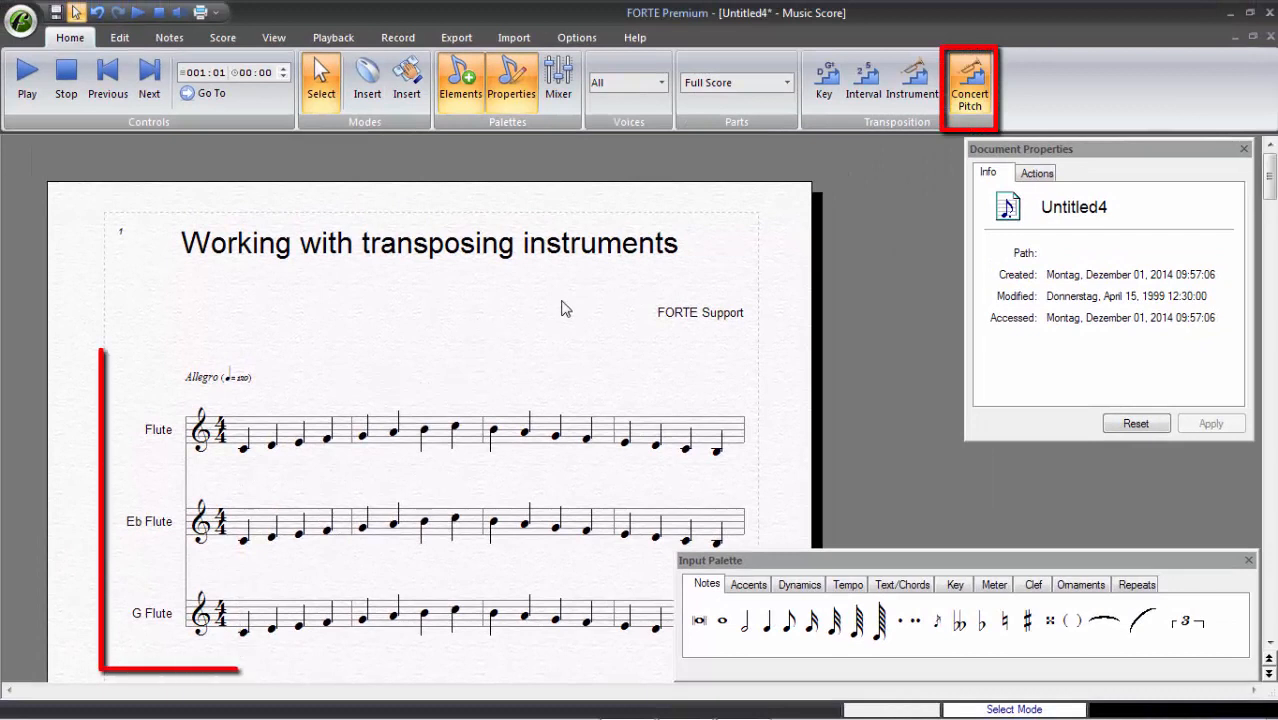
{"action": "left_click", "coordinate": [968, 84]}
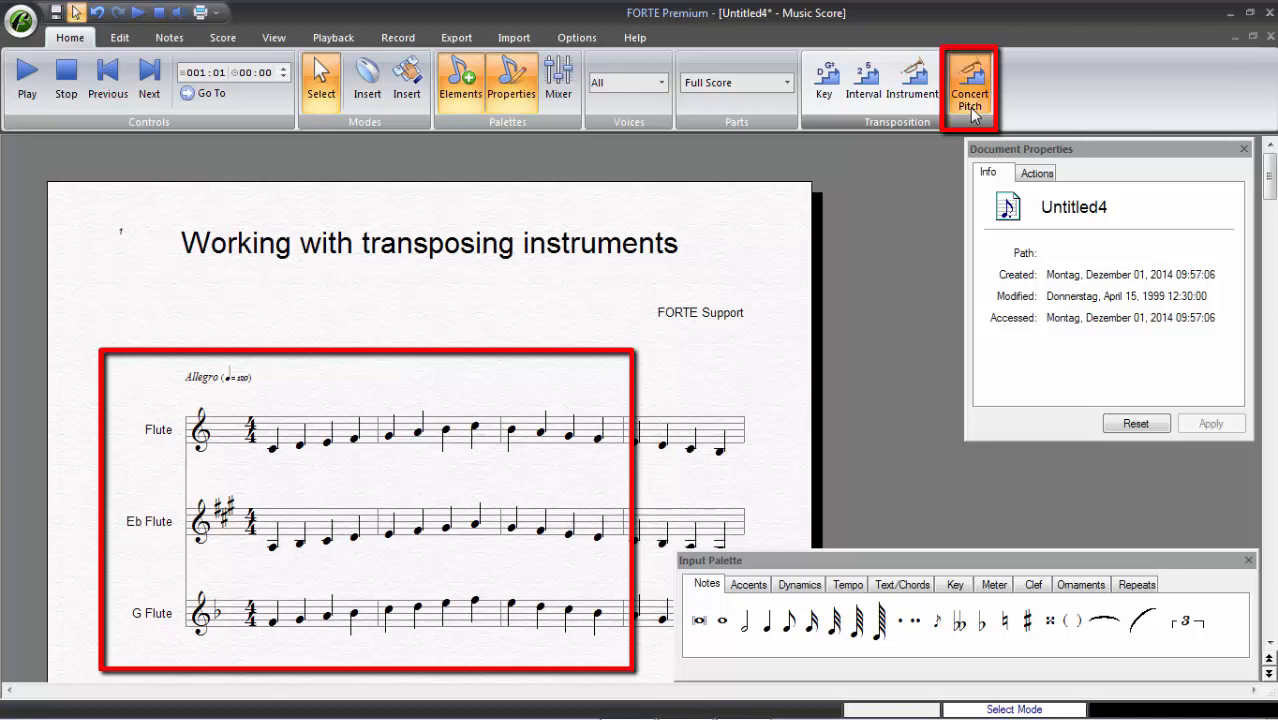
{"action": "left_click", "coordinate": [968, 80]}
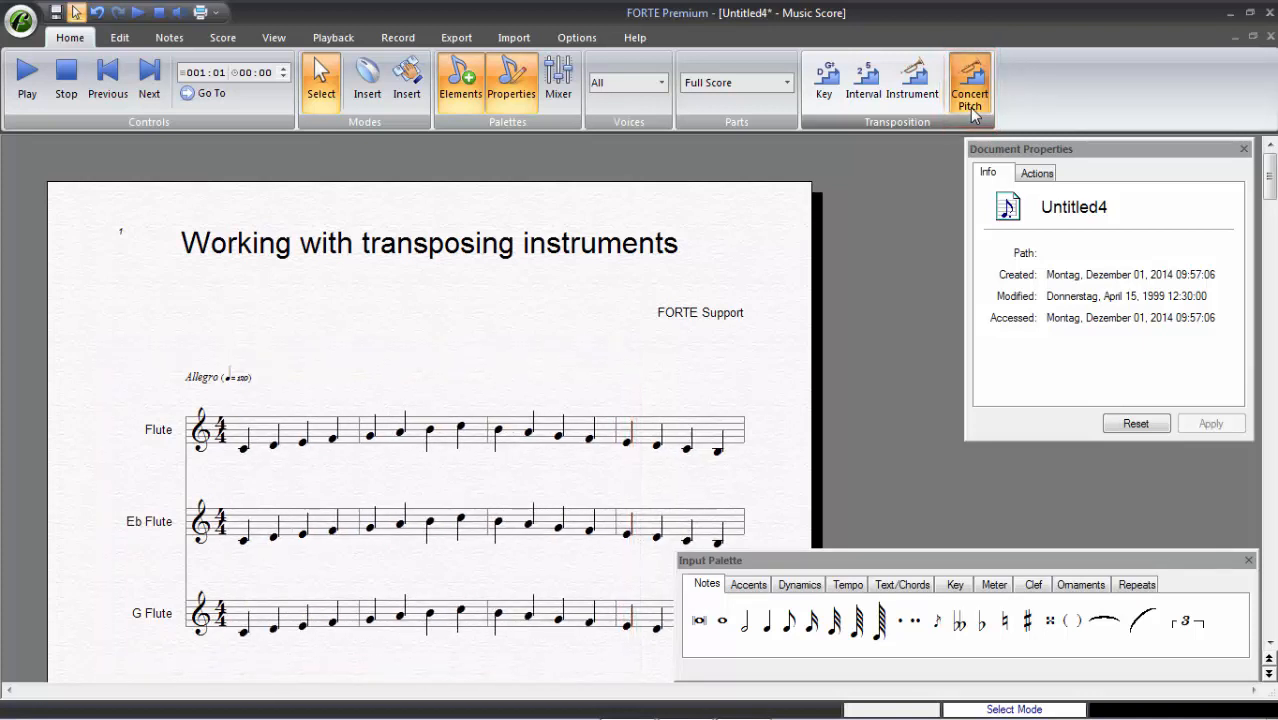
{"action": "left_click", "coordinate": [968, 80]}
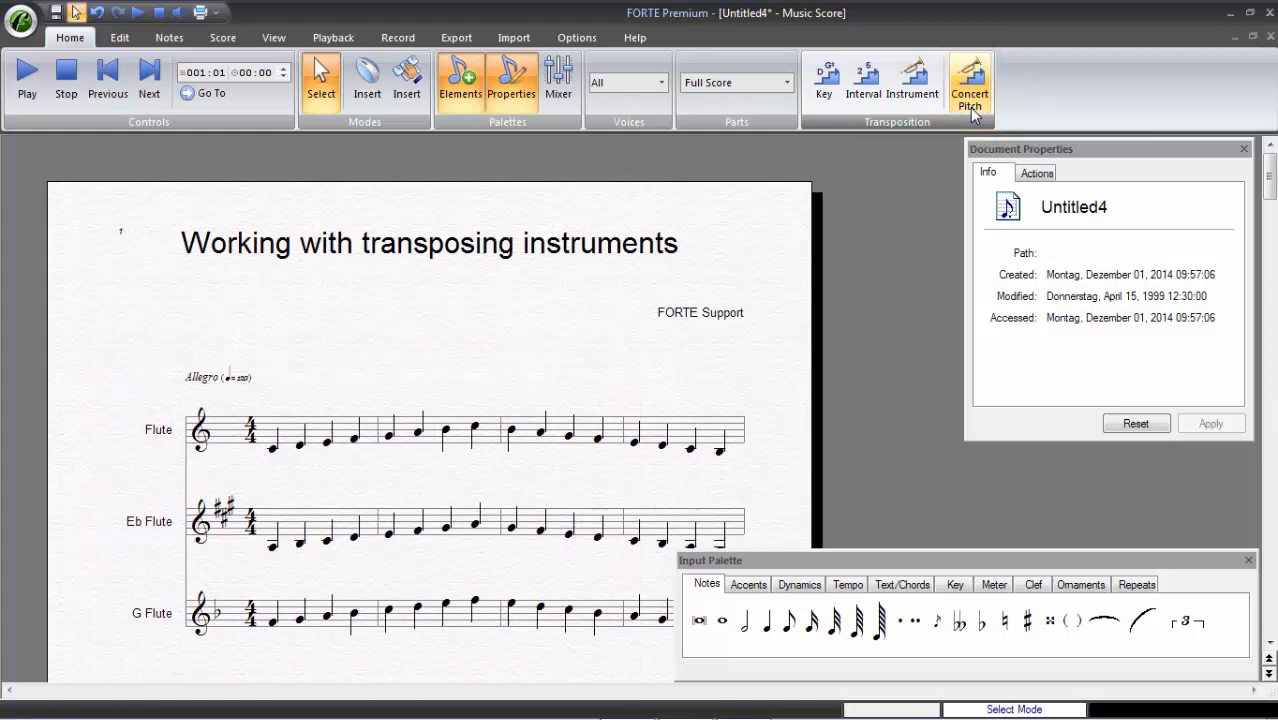